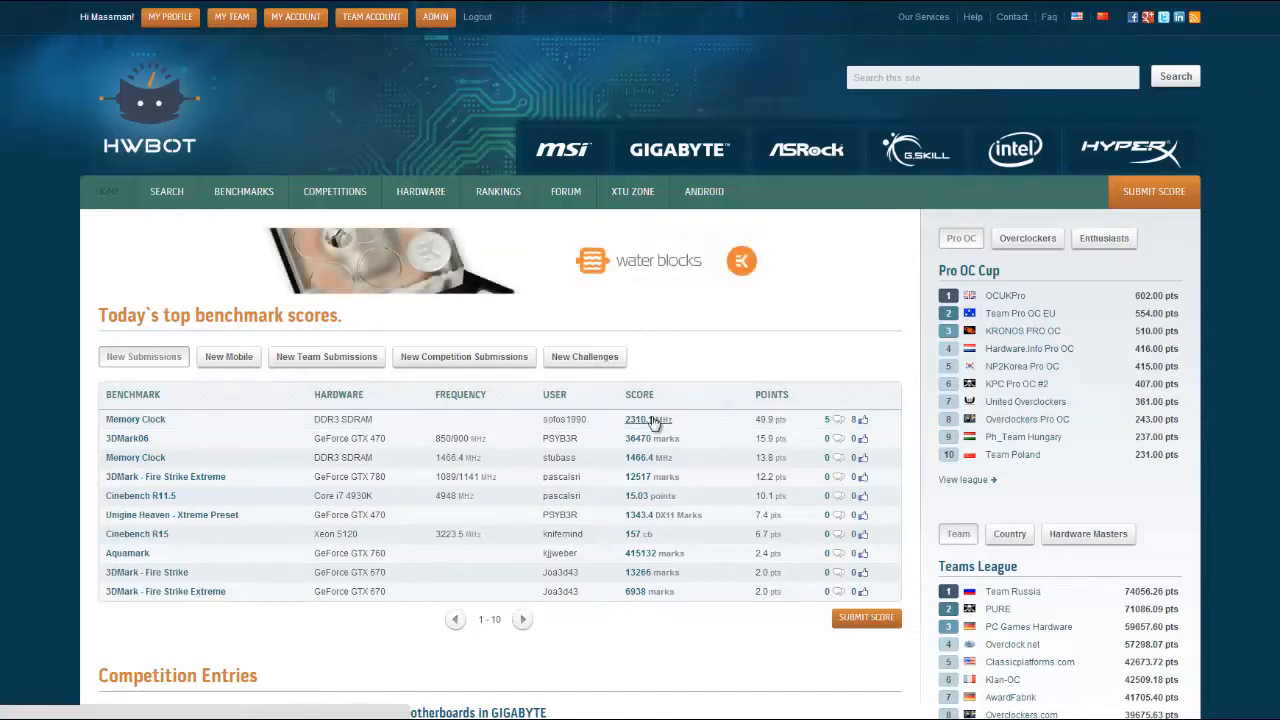
Step: Go to the Memory Clock Hall of Fame from today's top benchmark scores
click(636, 420)
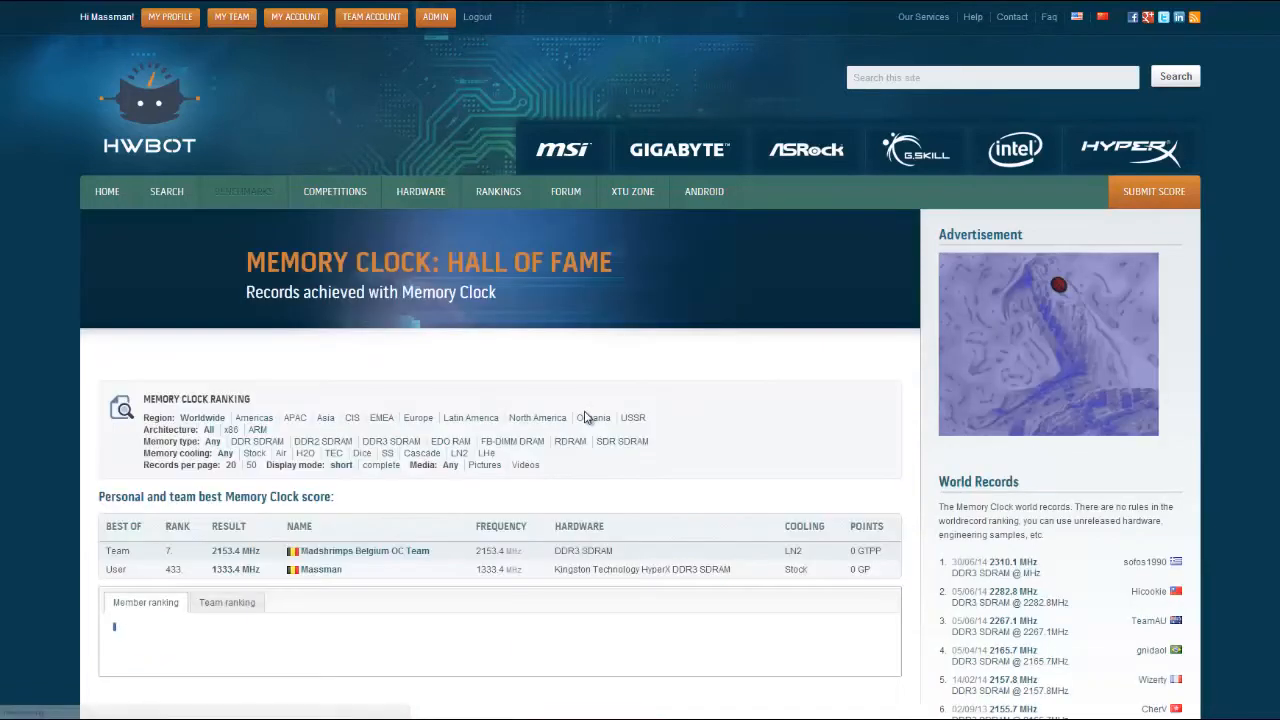
Step: Scroll down to the top-20 Member ranking table and its Share on forum / blog button
scroll(down, 3)
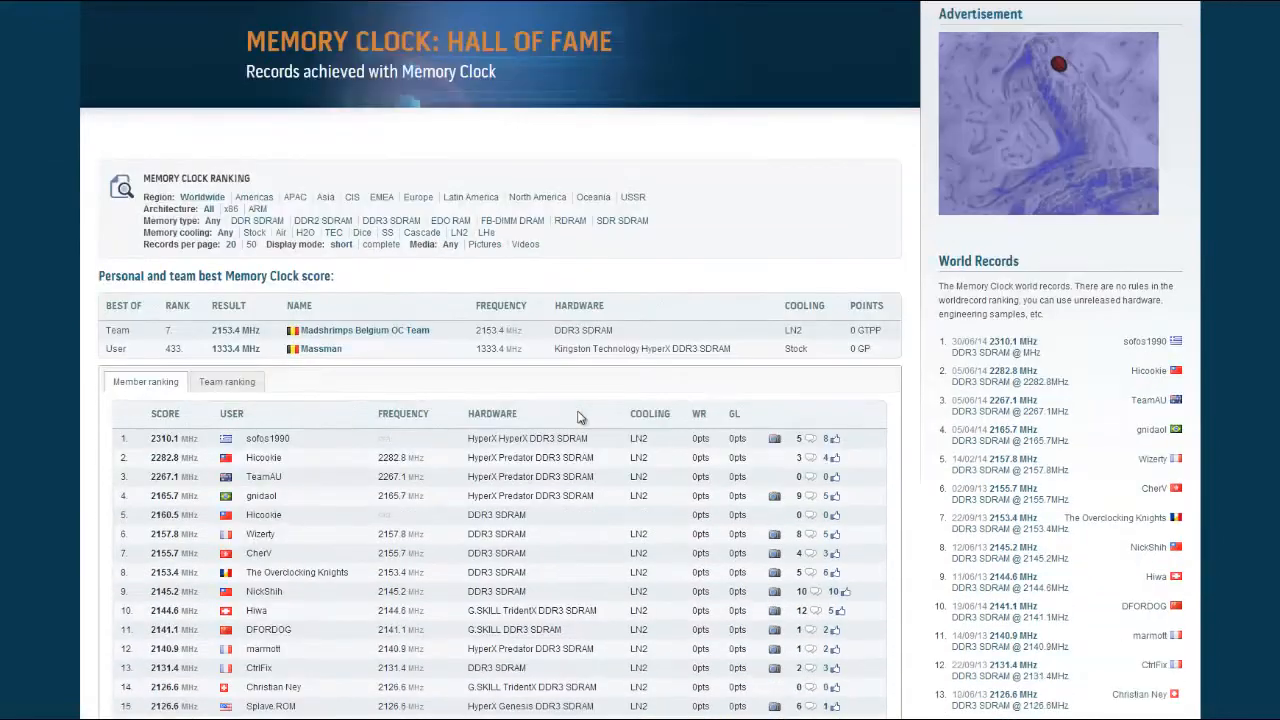
scroll(down, 3)
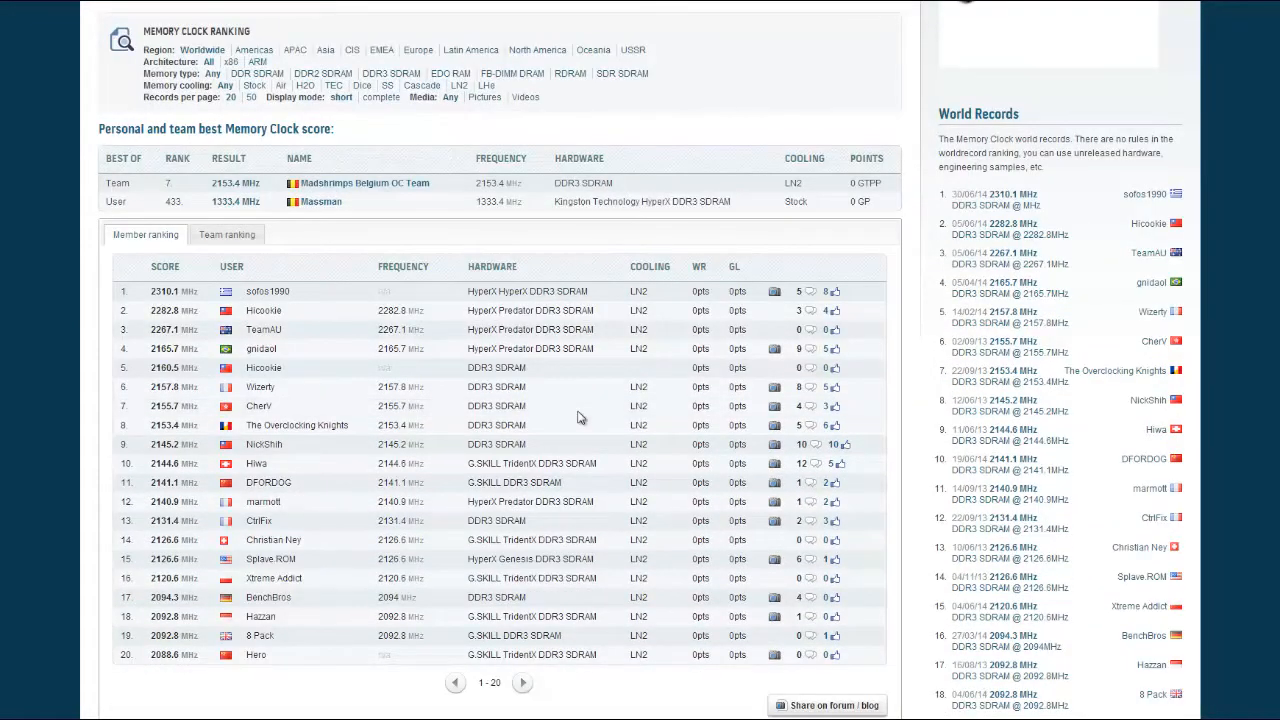
scroll(down, 3)
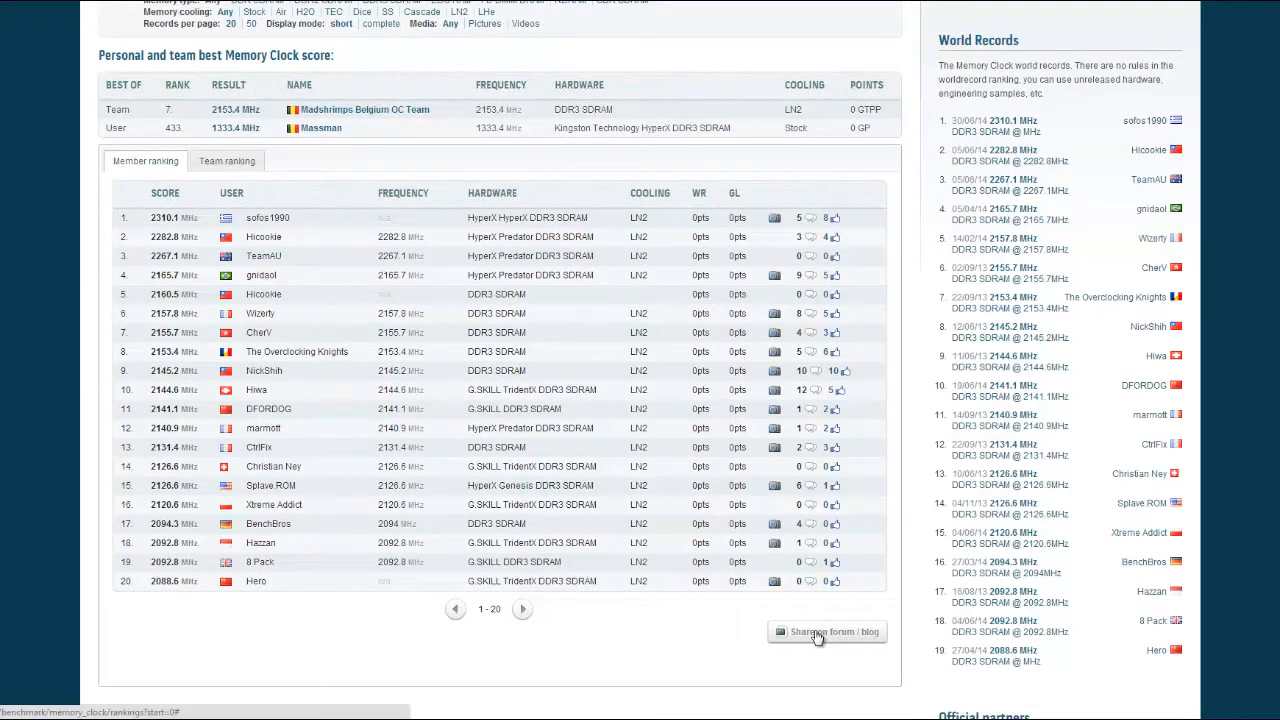
Step: Generate a Share Snapshot of the ranking with direct link, BBCode, HTML and social options
click(828, 632)
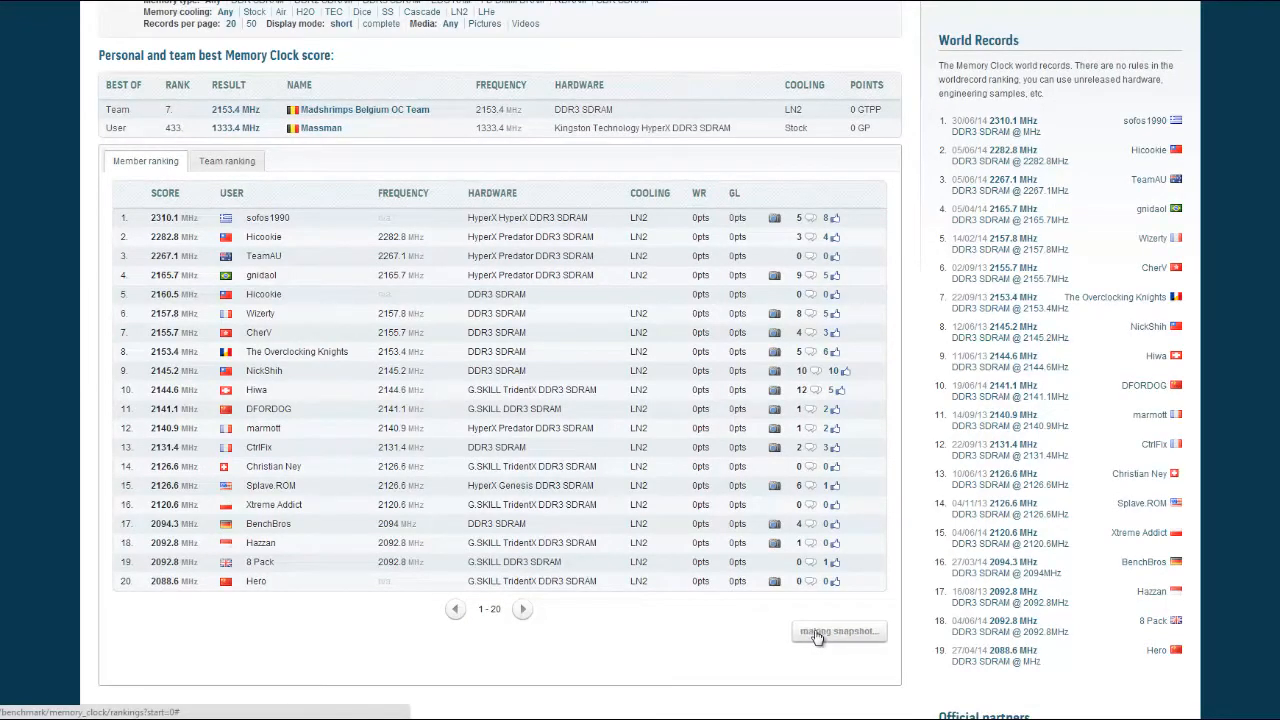
click(838, 632)
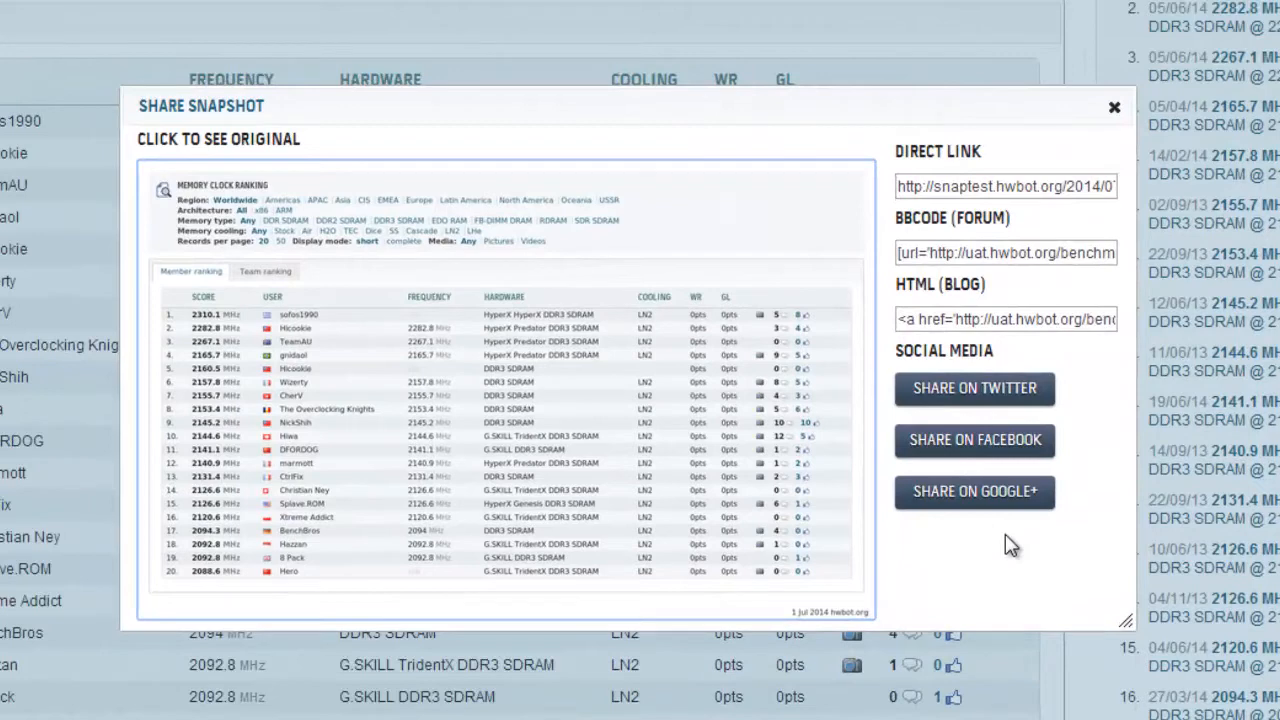
mouse_move(1044, 388)
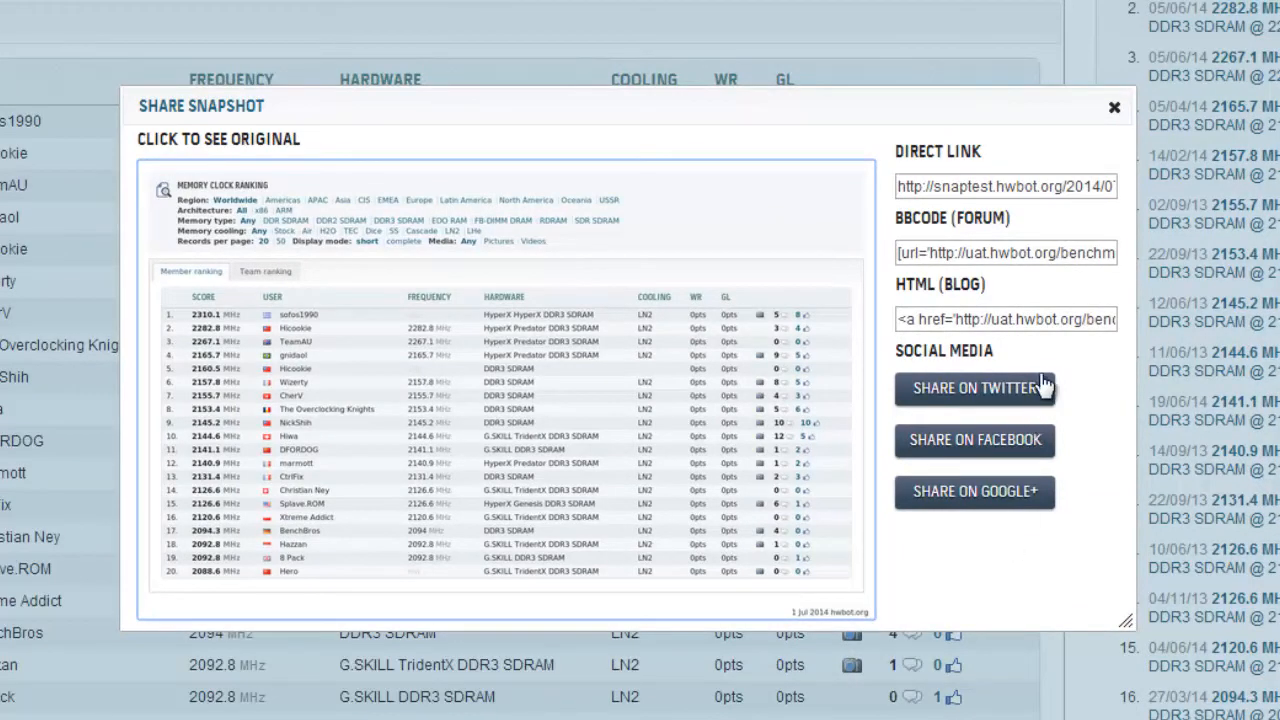
mouse_move(1048, 318)
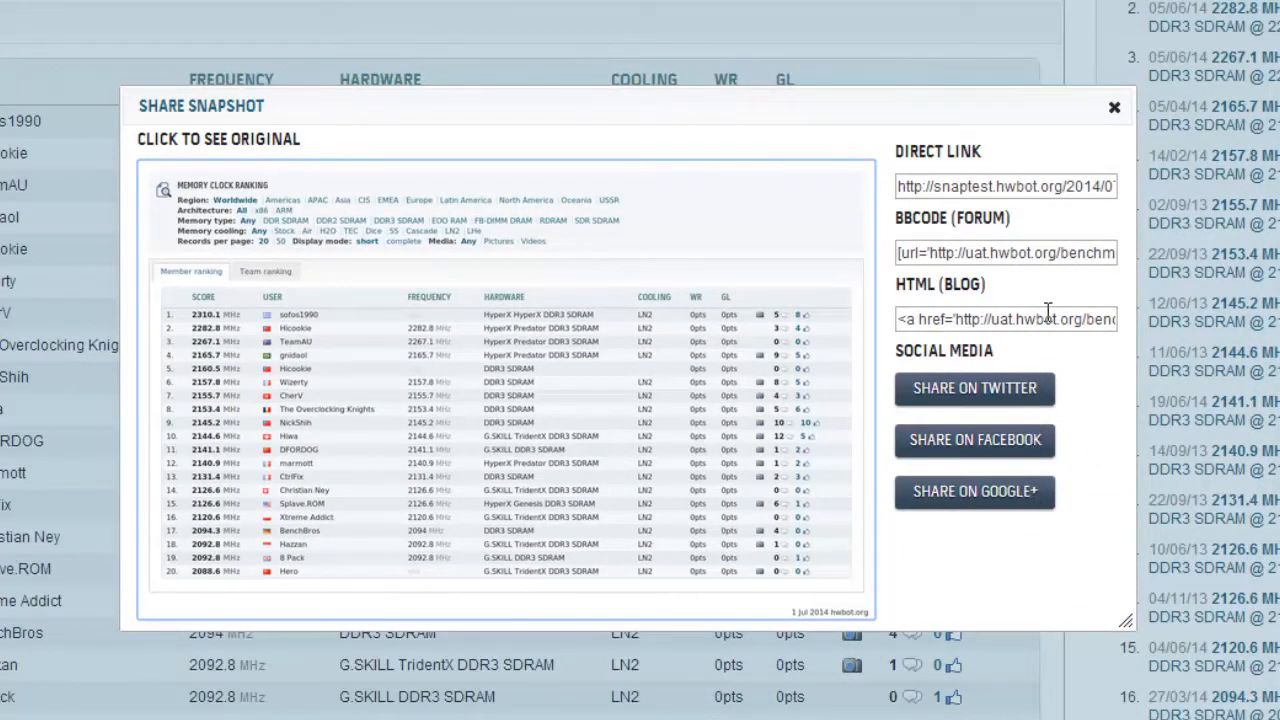
mouse_move(1018, 198)
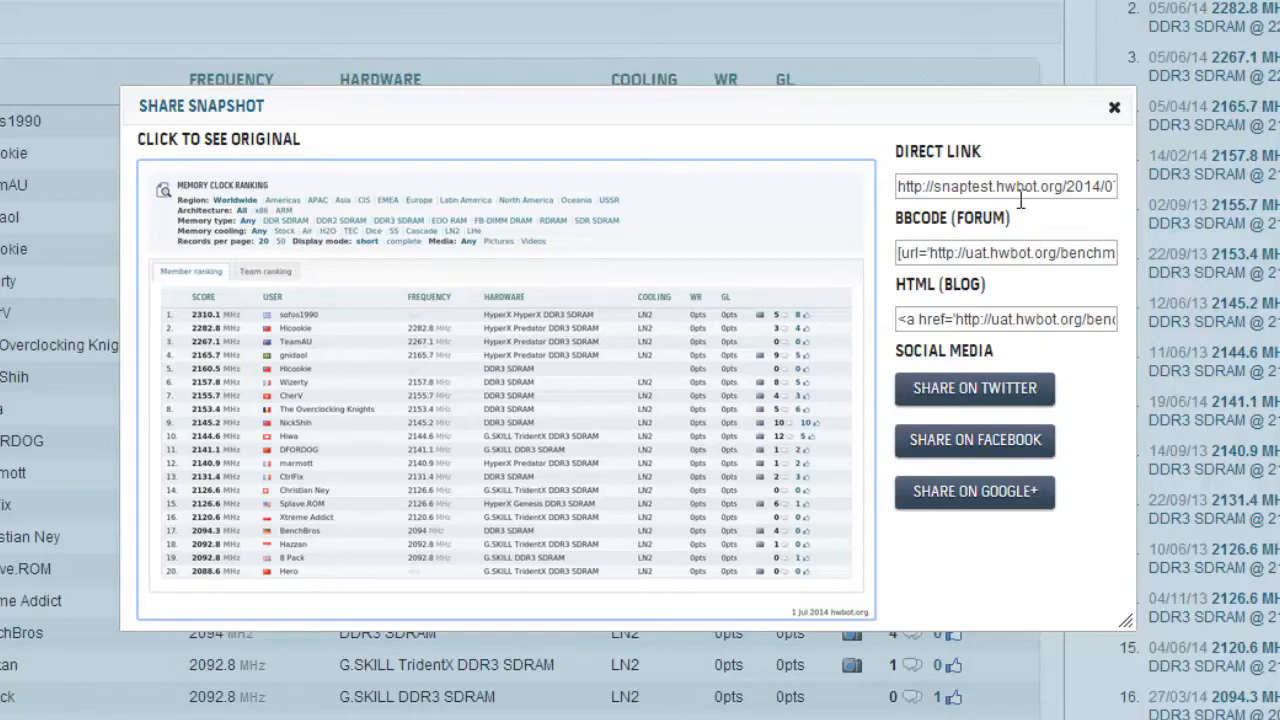